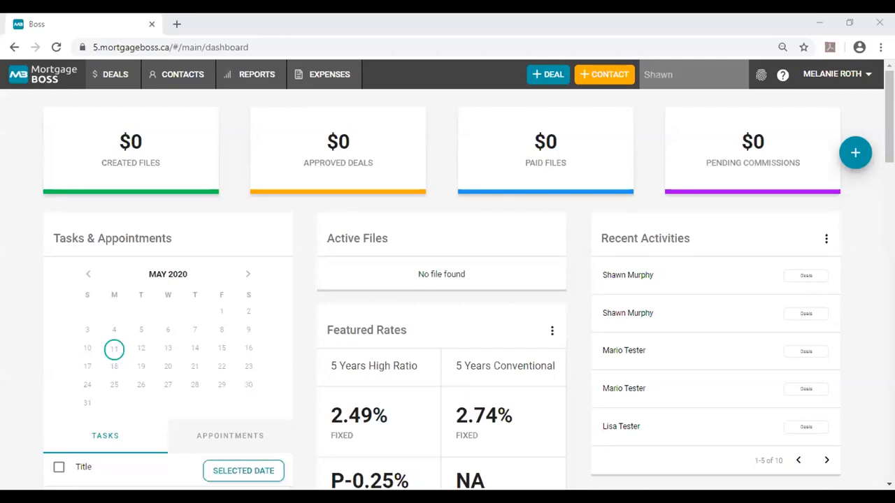
mouse_move(655, 279)
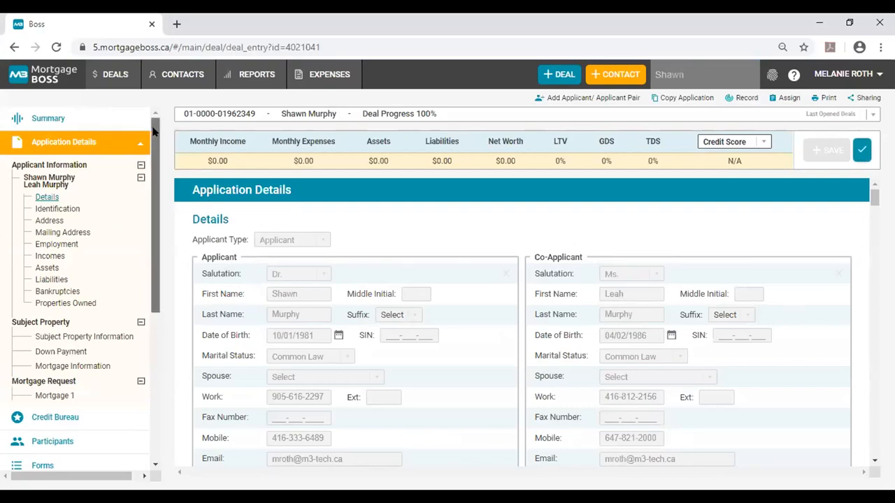
Scroll the deal sidebar down to reach the Audit Log listing stages Submit to Corporate through Paid
scroll(down, 3)
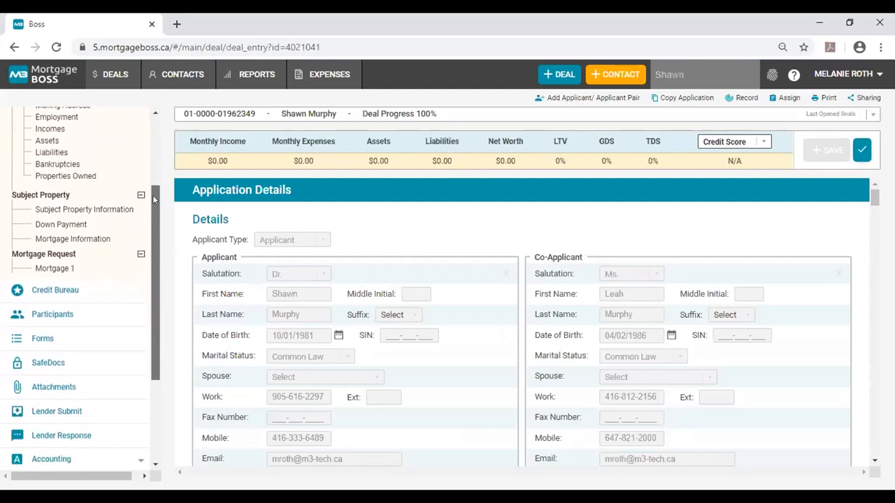
scroll(down, 3)
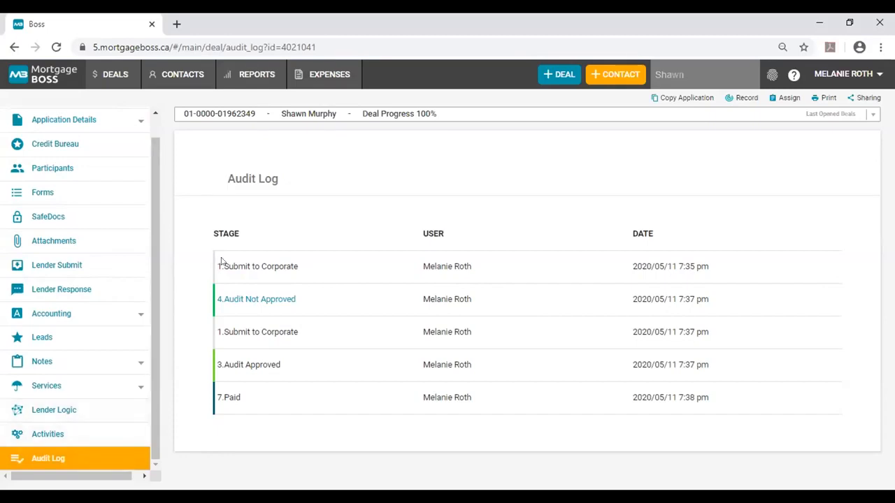
mouse_move(281, 261)
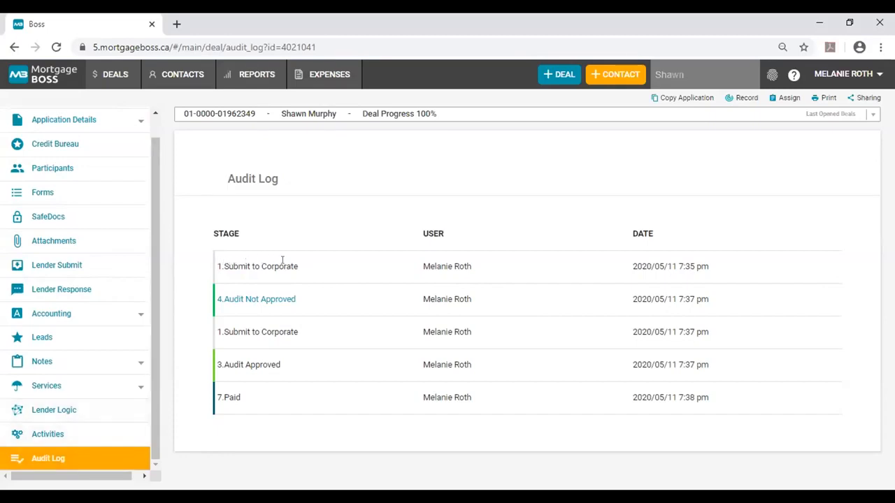
mouse_move(189, 273)
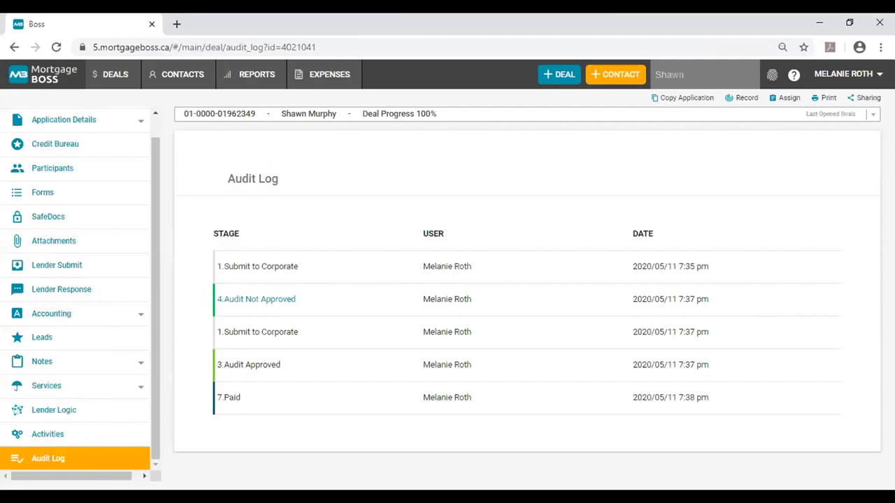
mouse_move(282, 303)
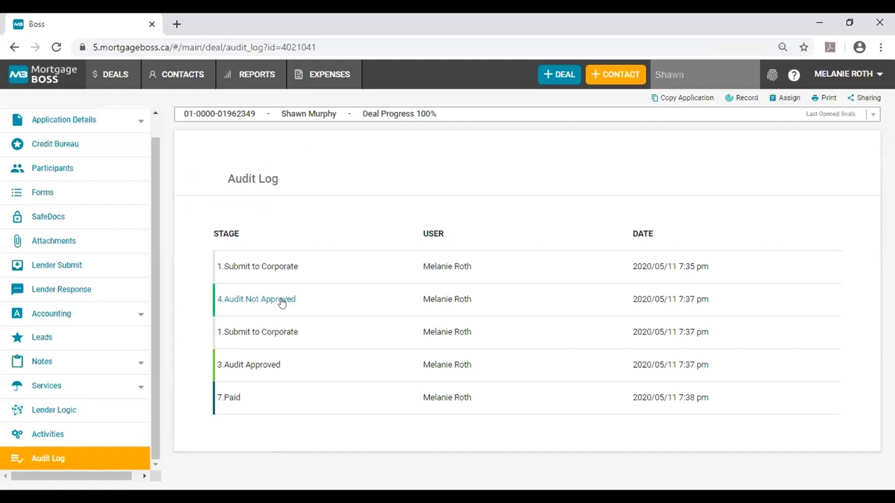
mouse_move(226, 457)
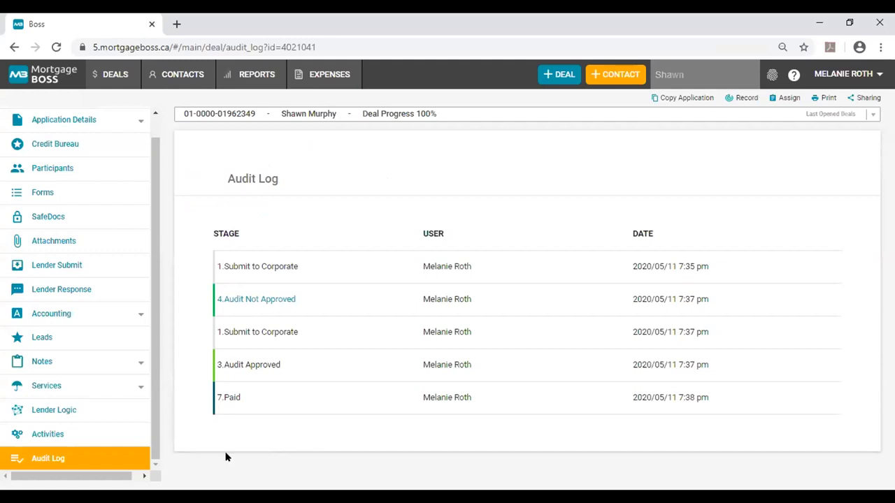
mouse_move(280, 302)
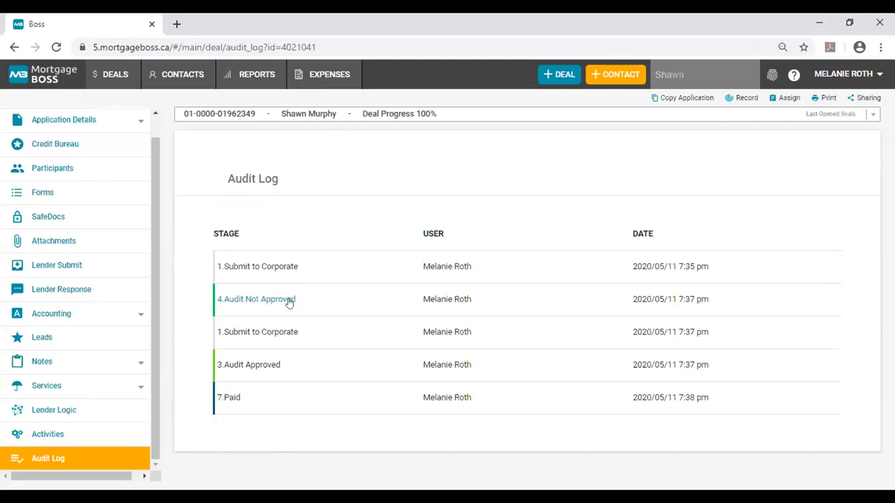
Open the 4.Audit Not Approved stage reason (attach signed creditor insurance application), then close it
click(256, 299)
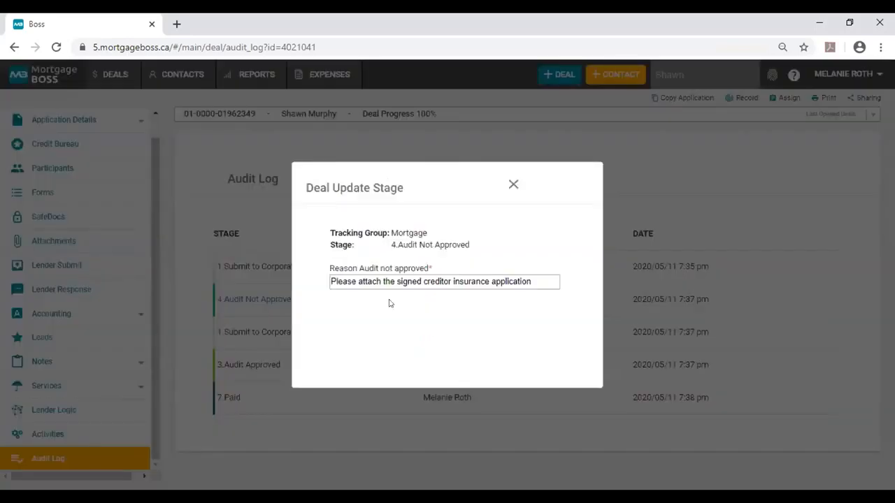
click(444, 281)
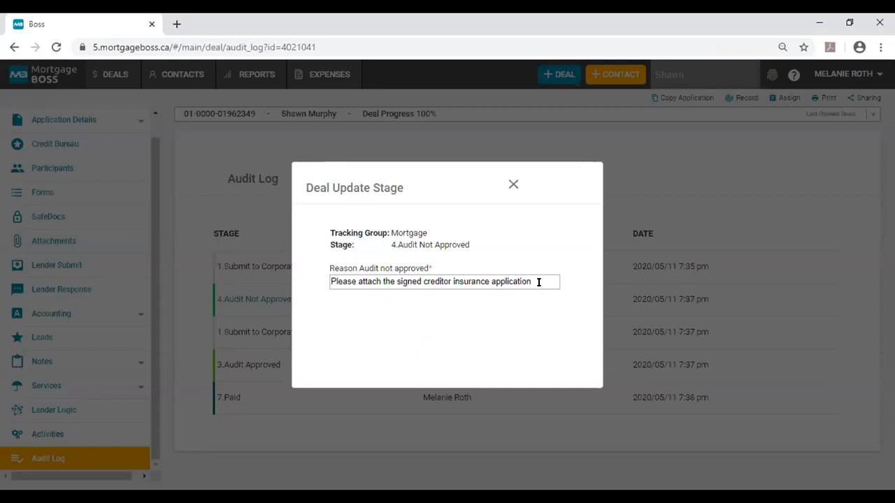
click(513, 184)
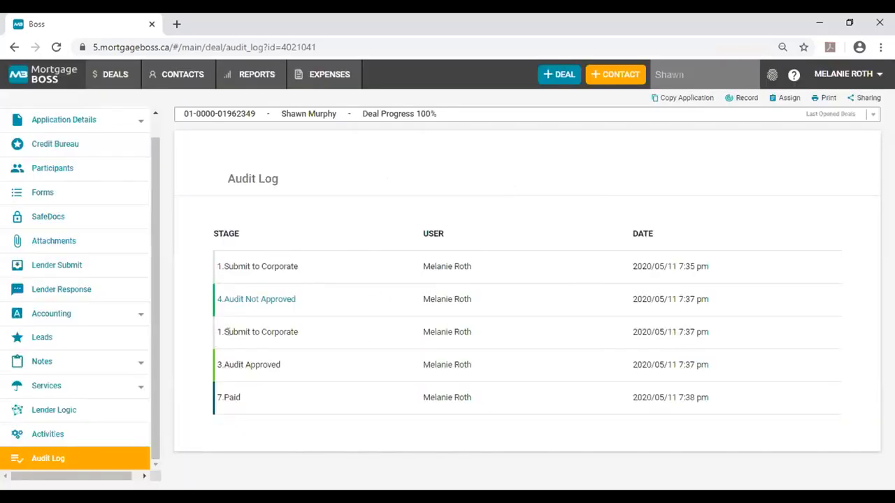
mouse_move(434, 326)
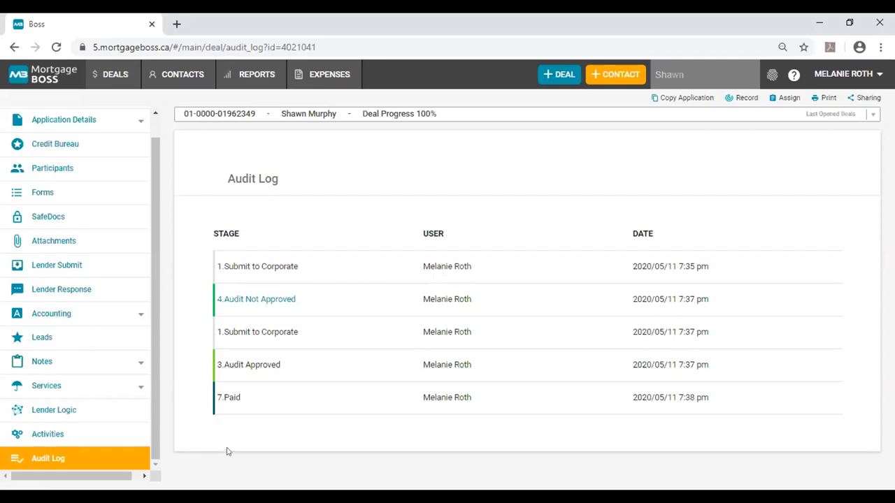
mouse_move(215, 366)
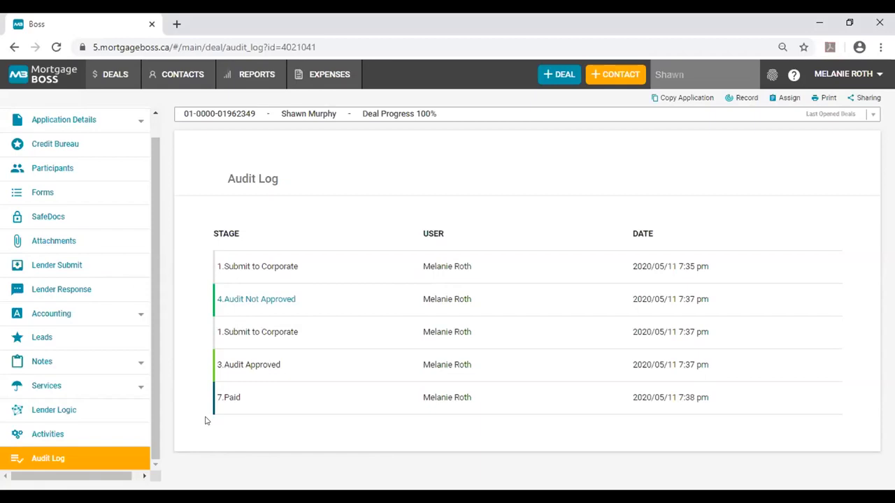
mouse_move(232, 409)
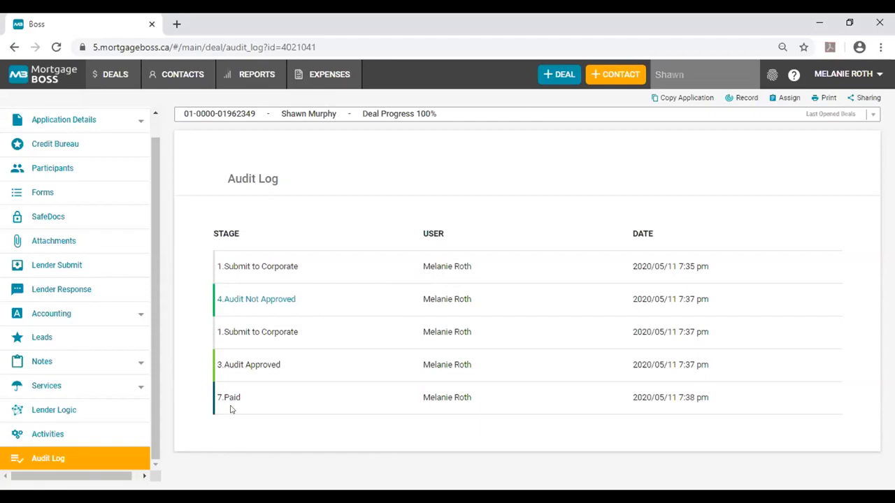
mouse_move(467, 415)
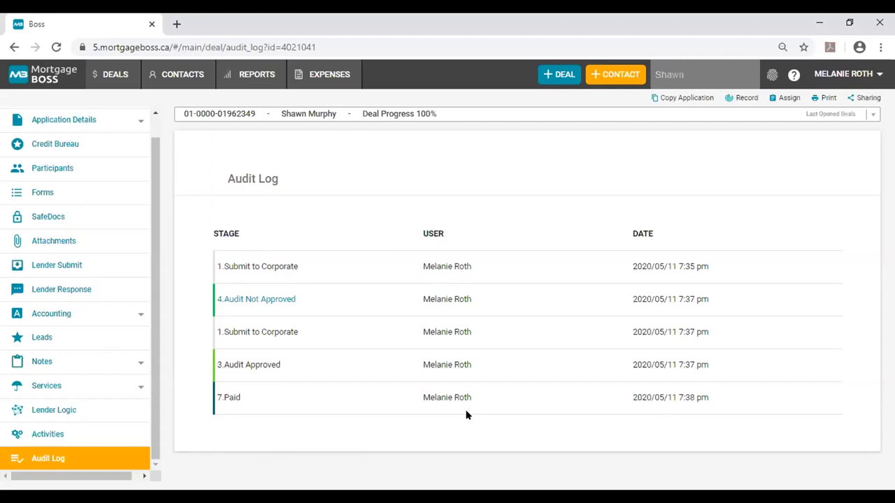